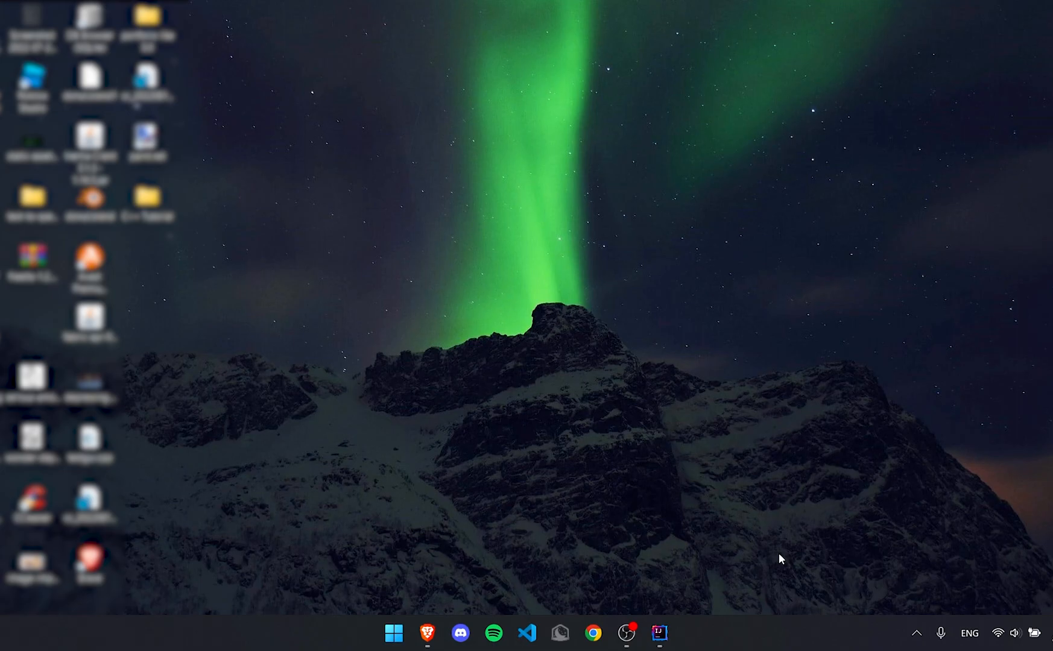
Step: Subscribe to the Mintype channel on YouTube
click(426, 634)
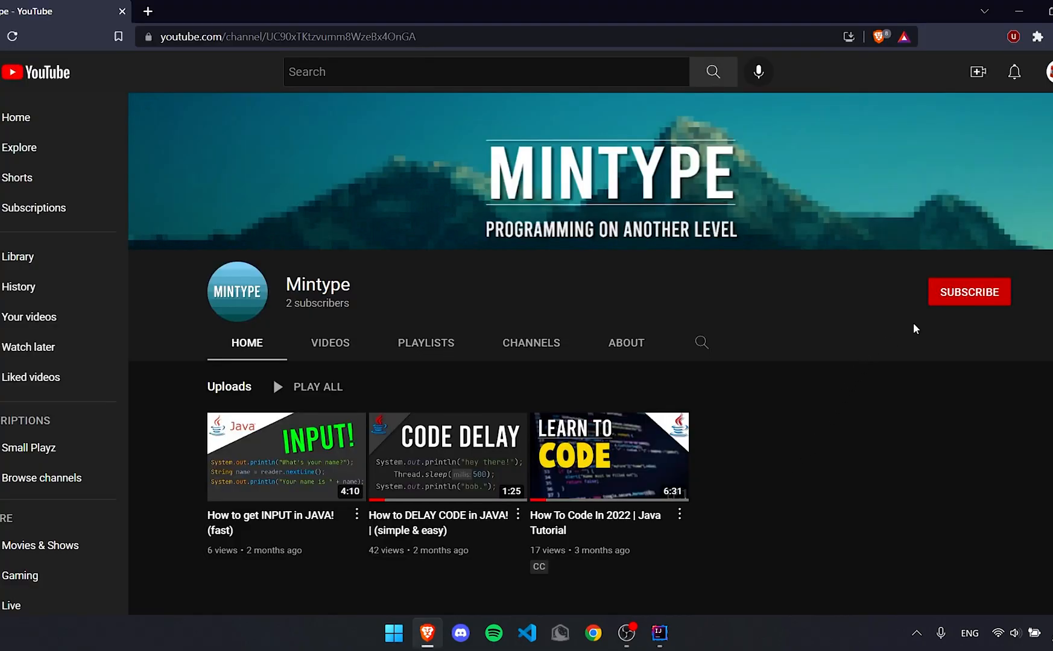
click(969, 292)
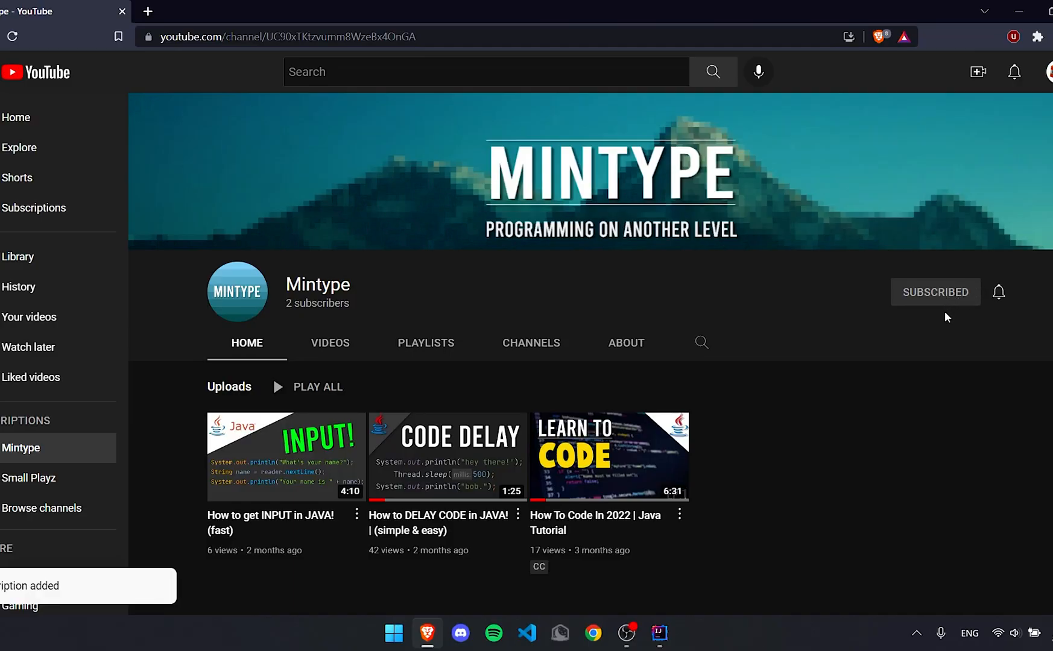
mouse_move(822, 511)
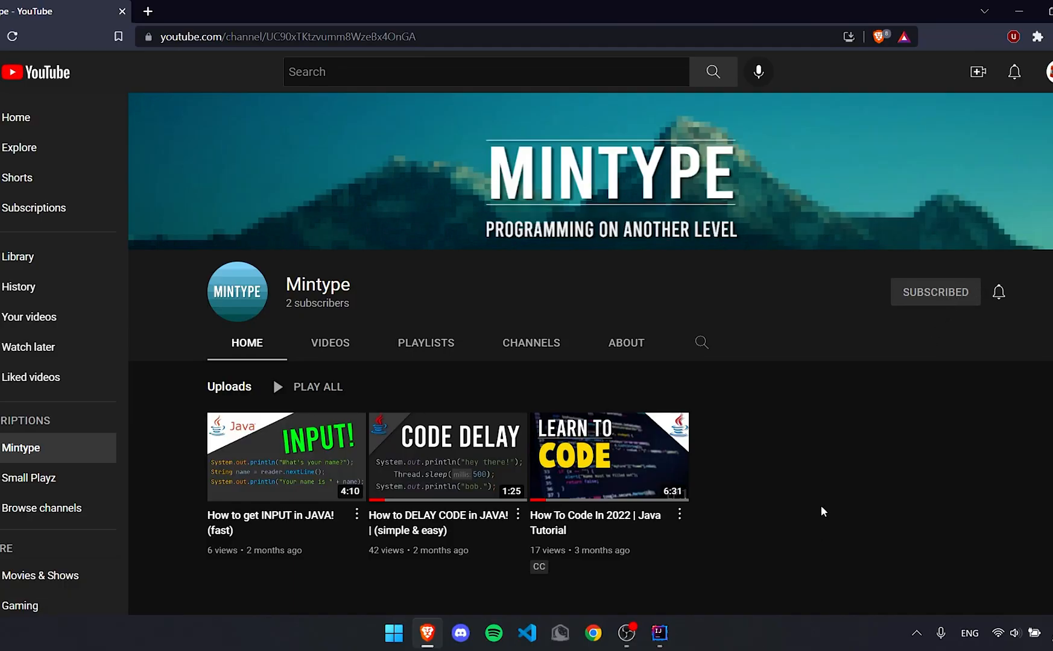
Step: Create the Java project JavaToJarExampleVideo with the IntelliJ build system
click(658, 633)
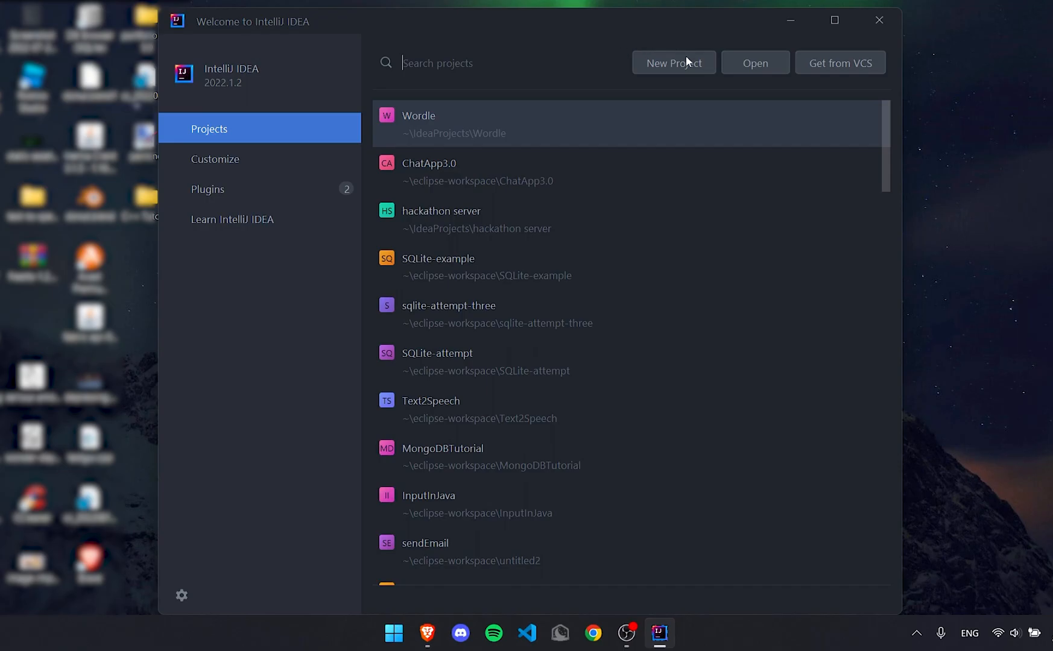
click(673, 62)
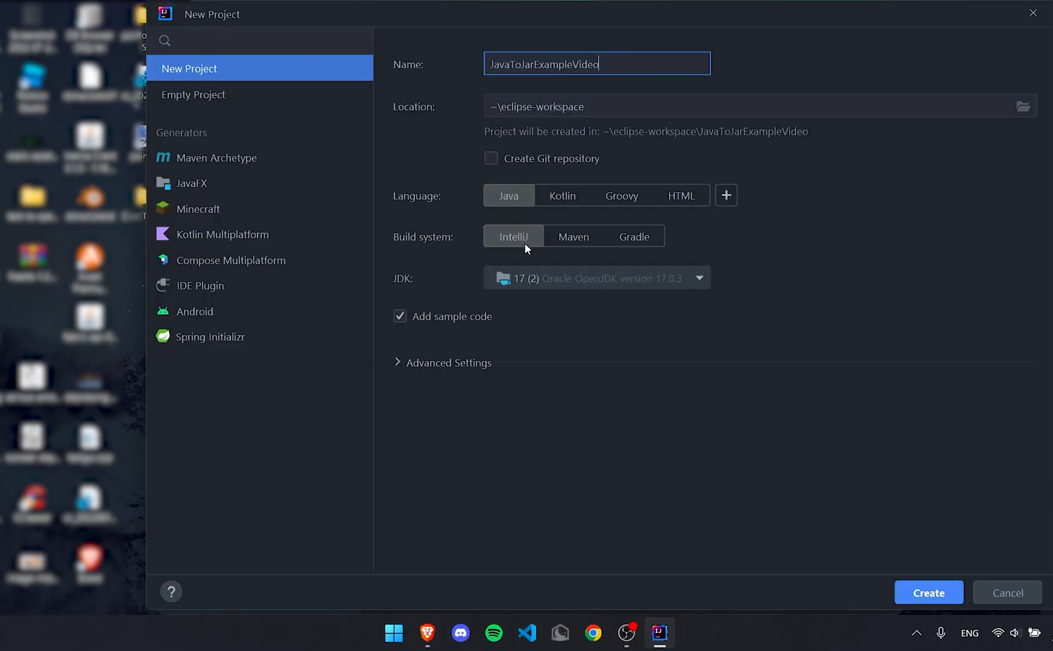
click(449, 363)
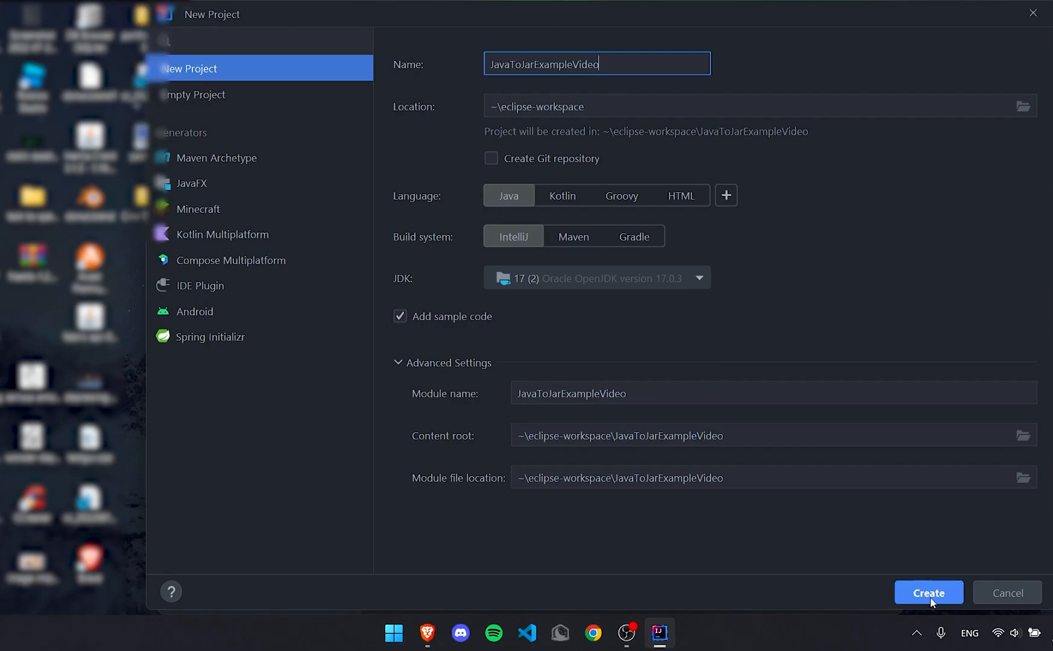
click(929, 593)
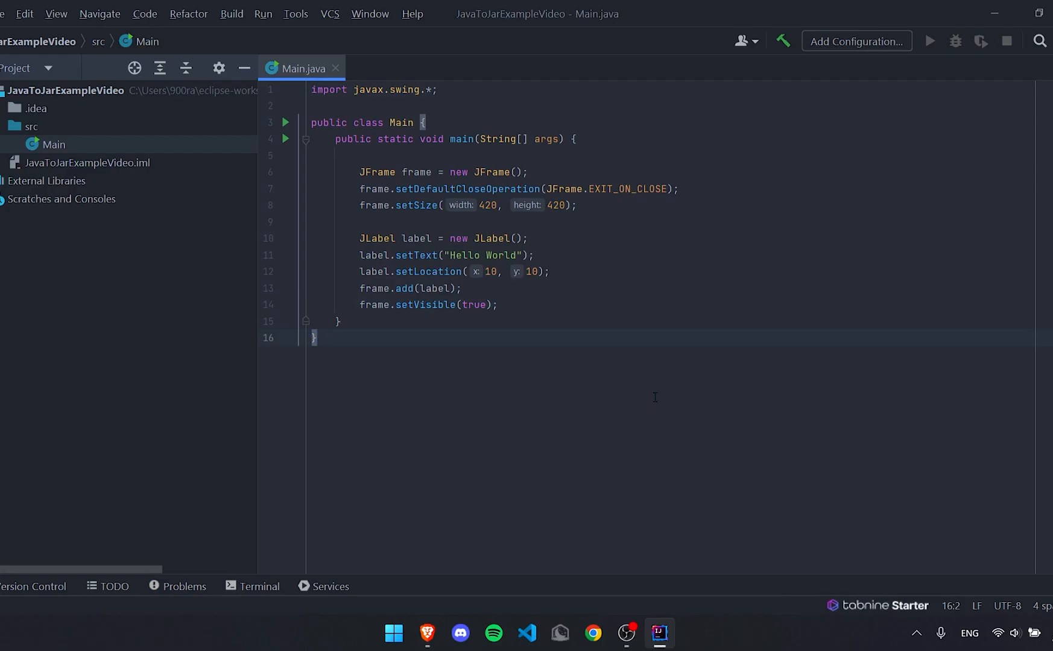
Step: Run the Swing Hello World Main program, finishing with exit code 0
click(856, 41)
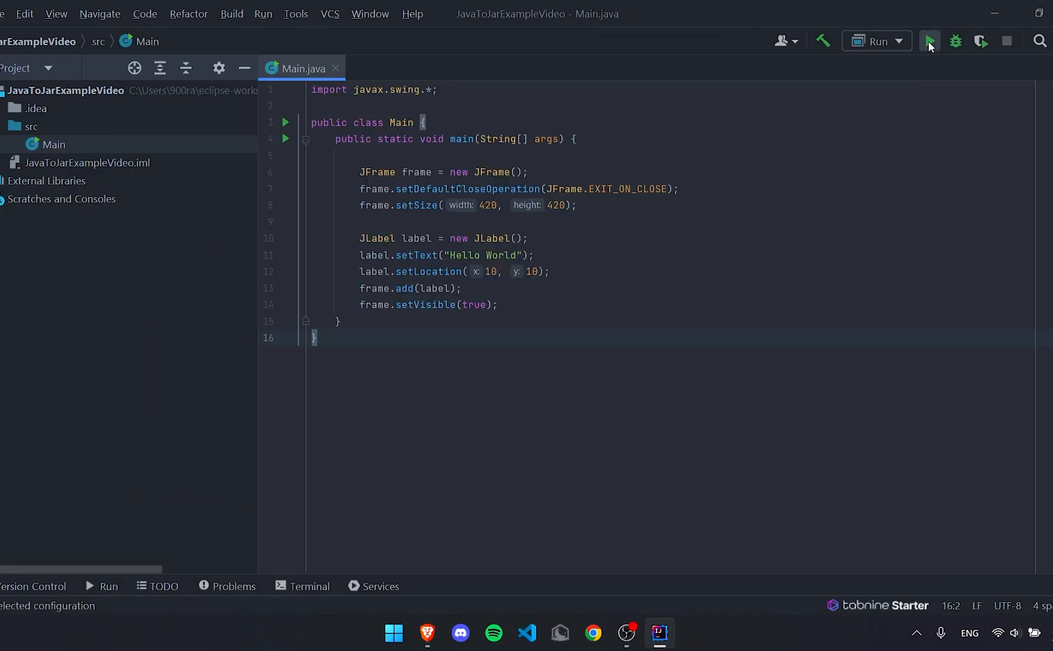
click(929, 41)
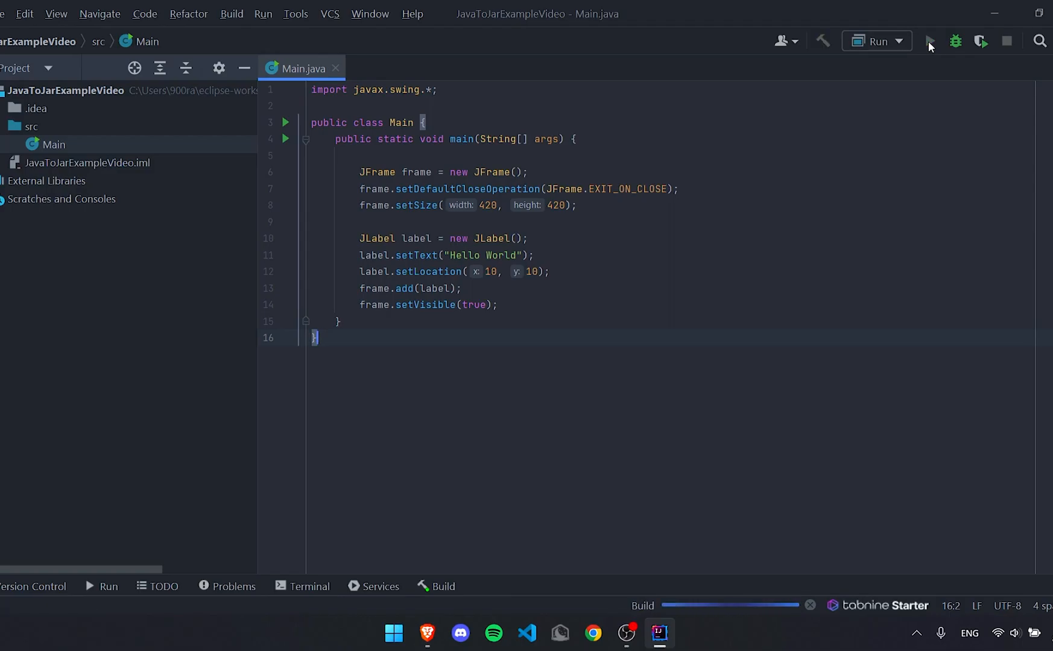
click(931, 41)
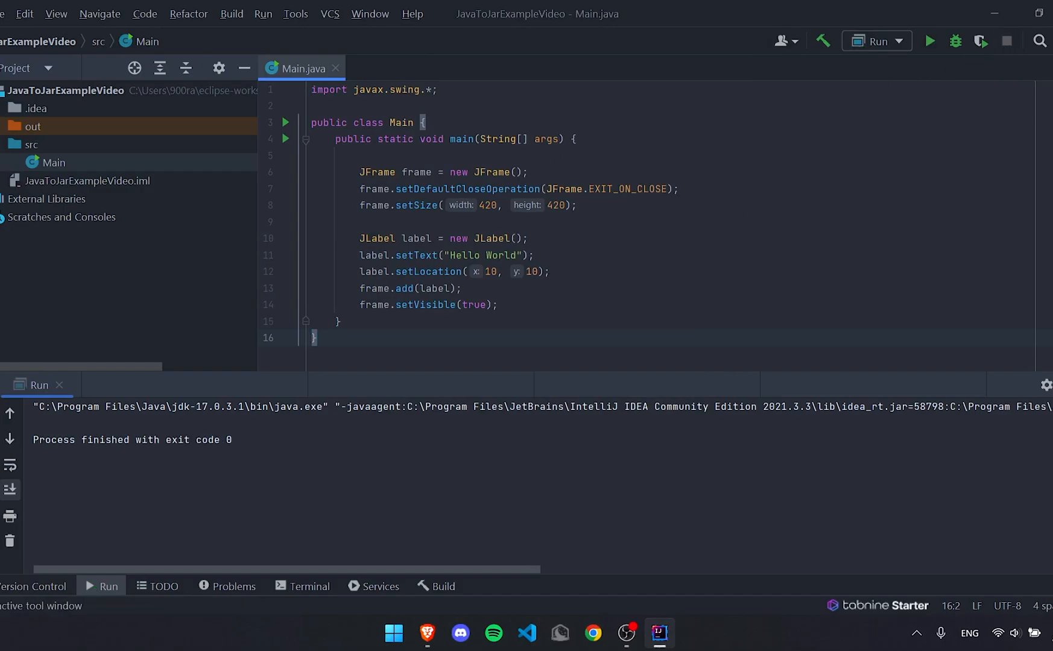
Step: Add a JavaToJarExampleVideo:jar artifact from modules with dependencies, main class Main
key(Ctrl+Shift+Alt+S)
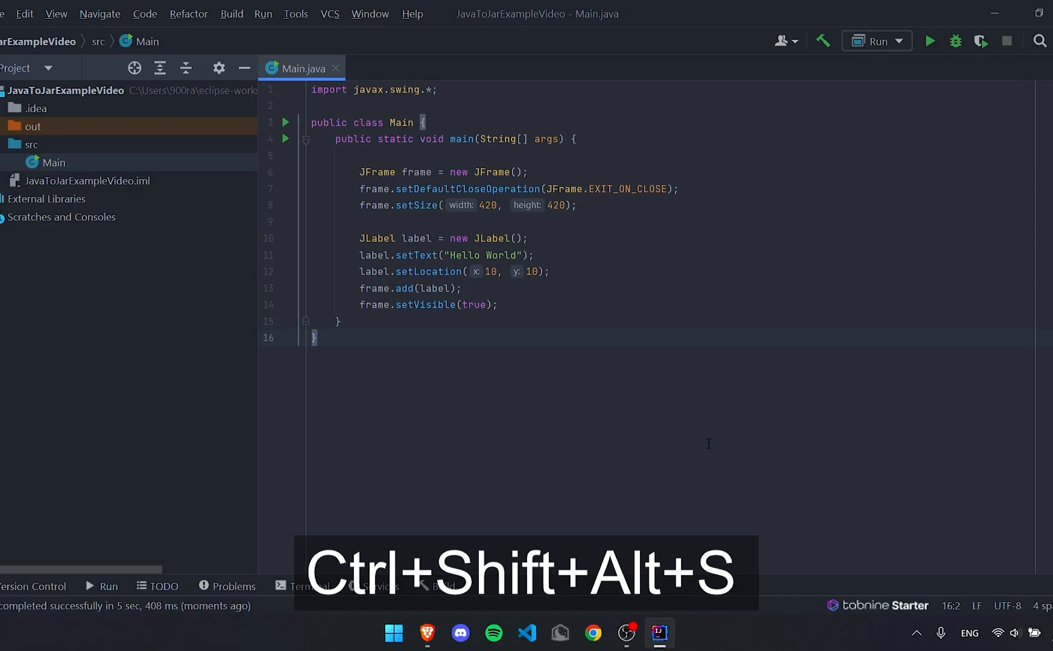
key(Ctrl+Shift+Alt+S)
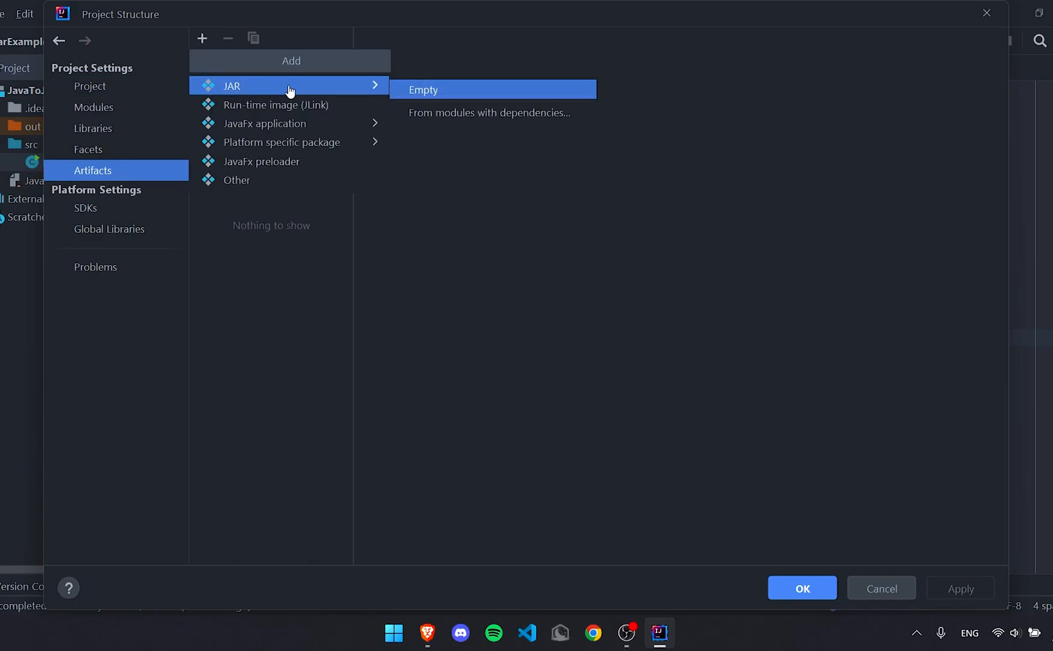
click(489, 112)
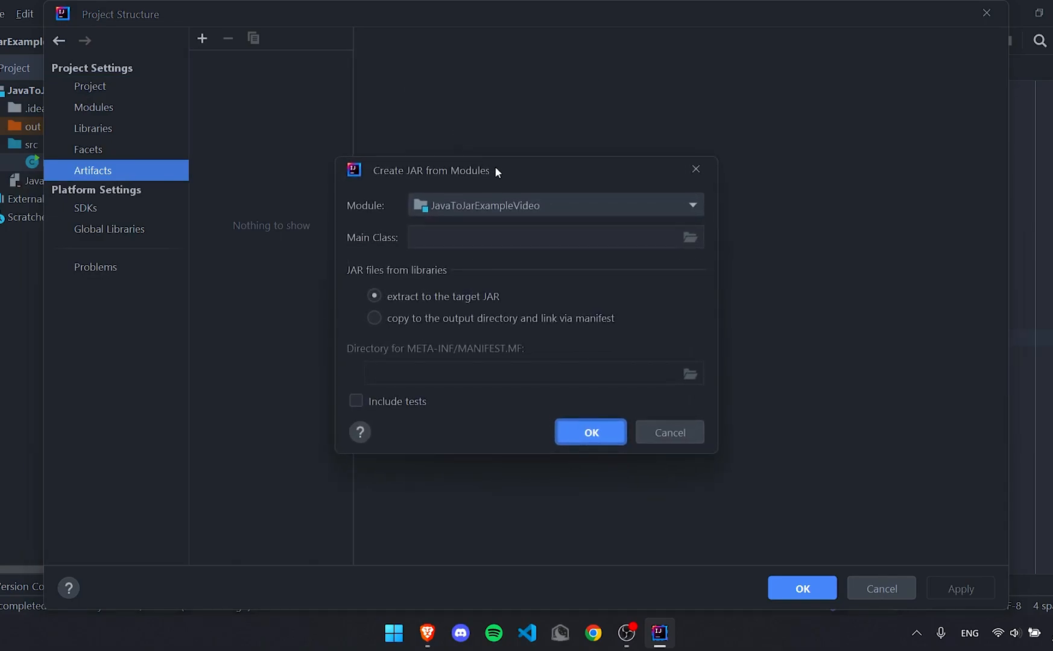
text(Main)
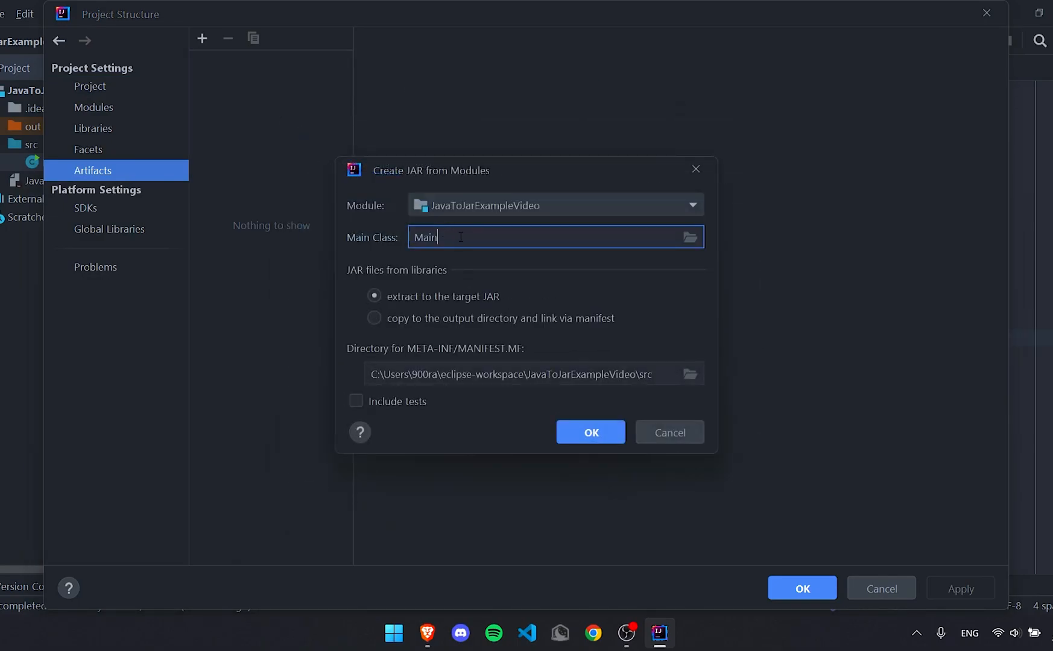
click(590, 432)
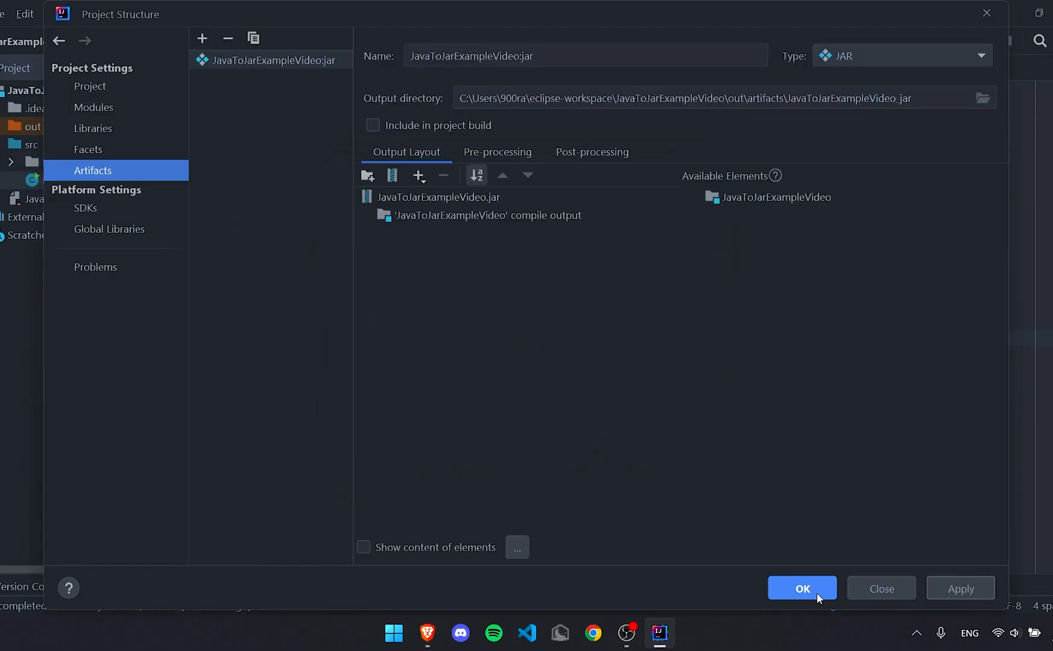
click(802, 588)
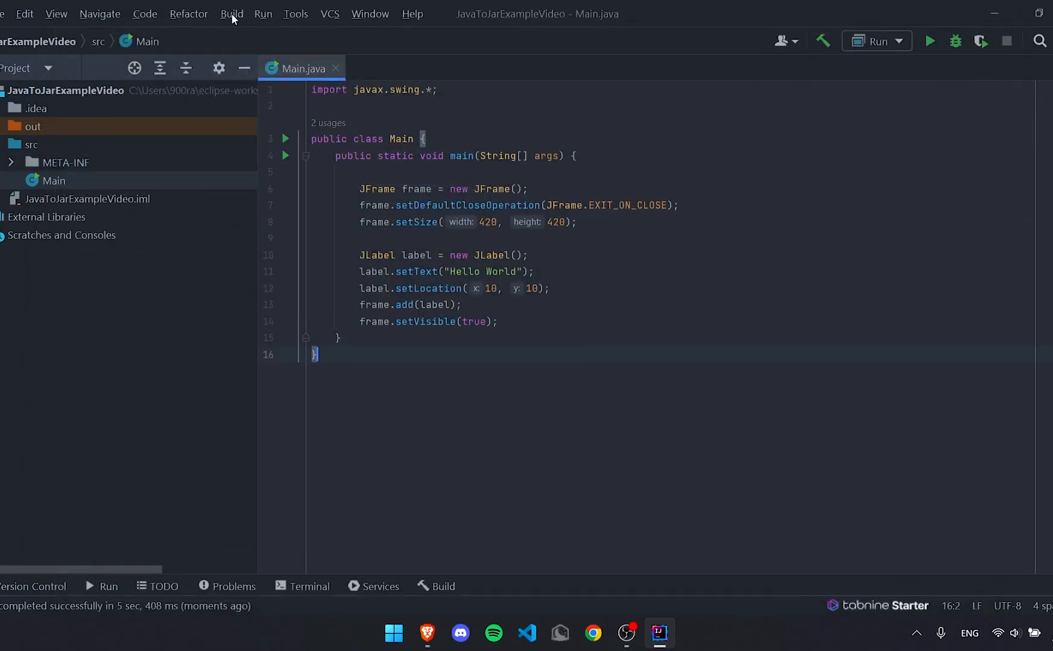
Step: Build the JavaToJarExampleVideo:jar artifact and expand the out folder
click(231, 14)
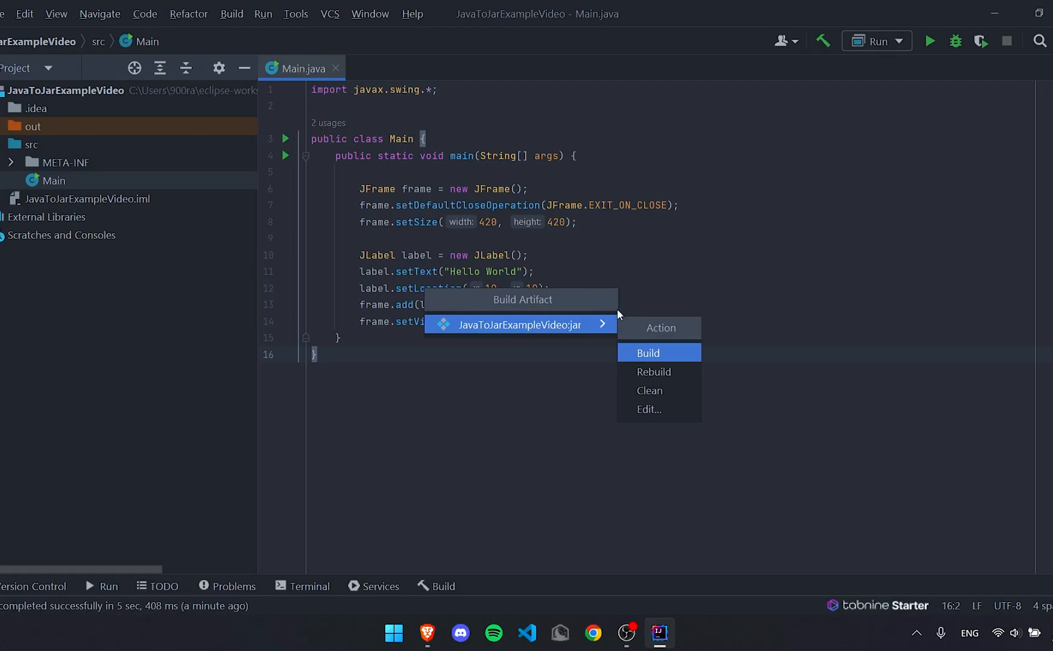
click(647, 353)
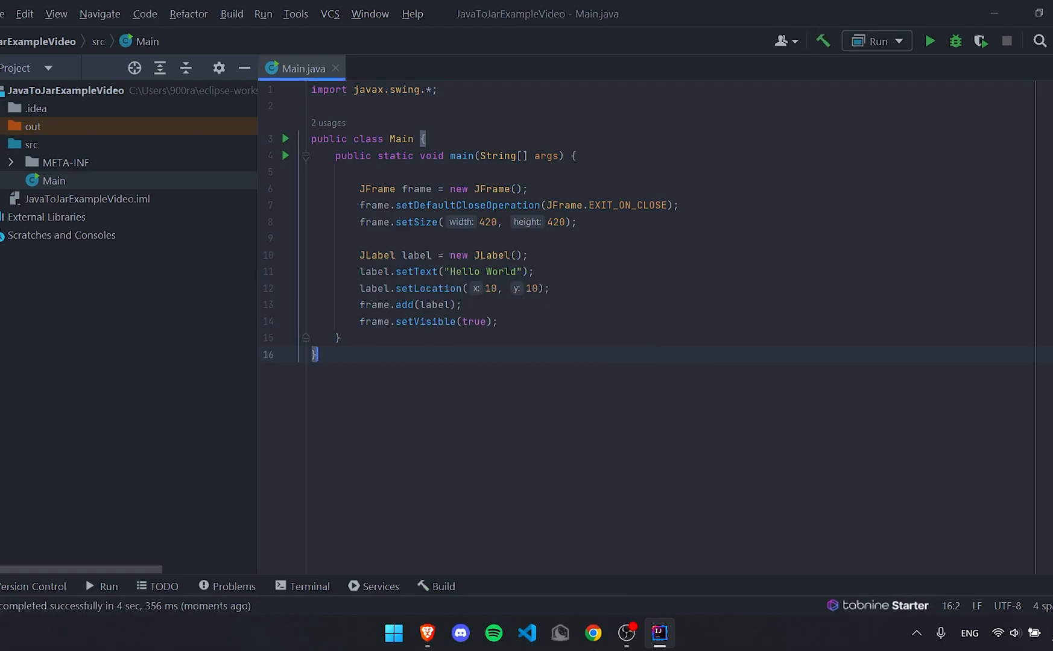
click(13, 127)
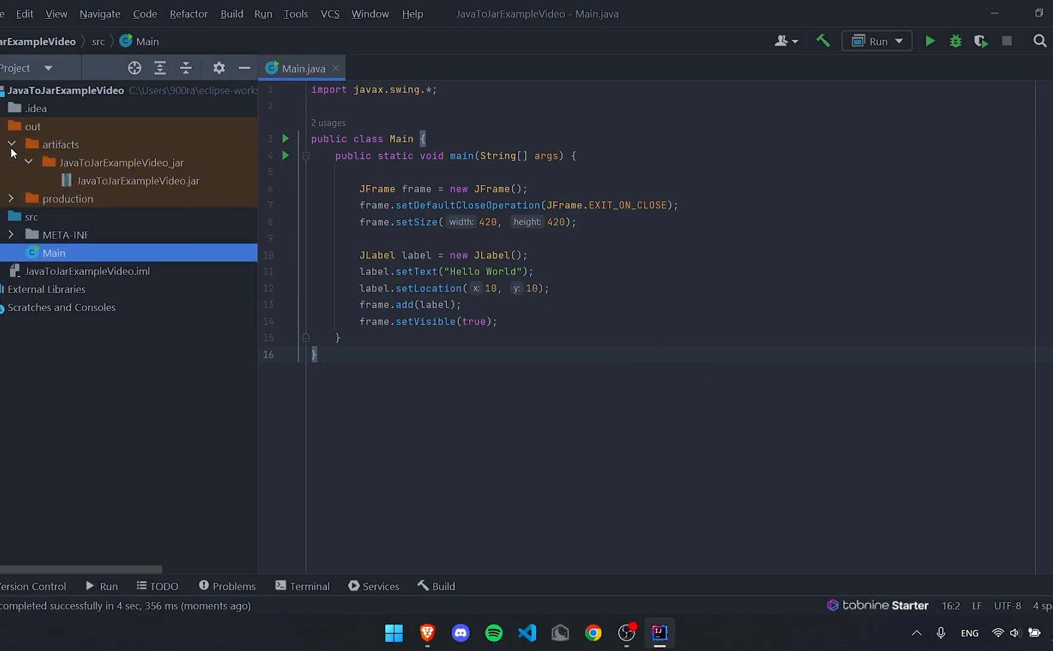
Step: Copy the jar folder to the desktop and launch JavaToJarExampleVideo.jar
right_click(108, 162)
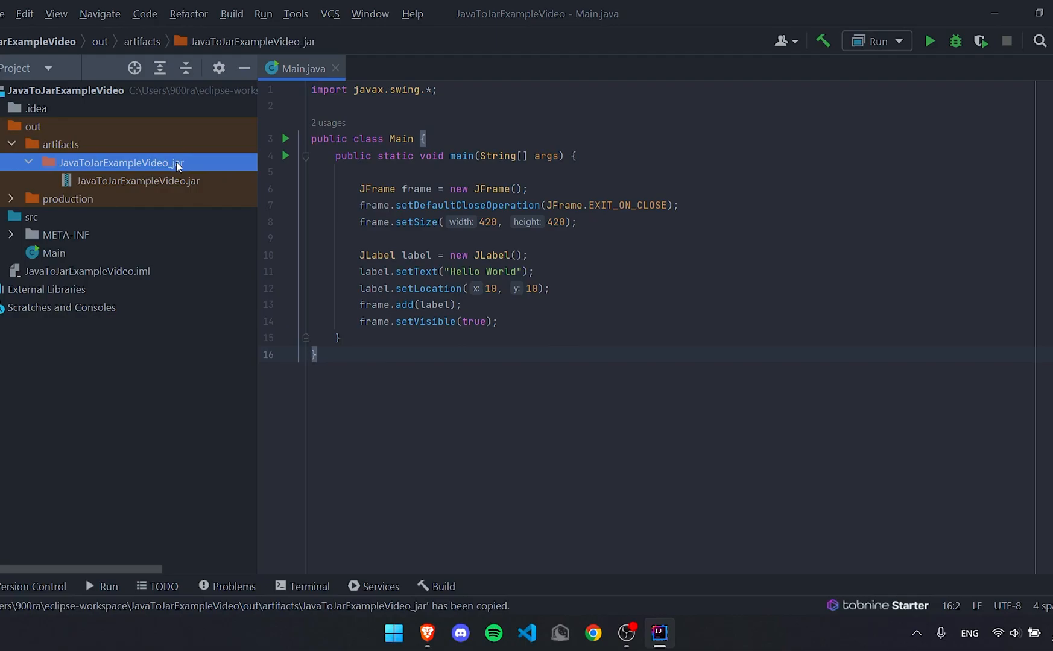
click(695, 634)
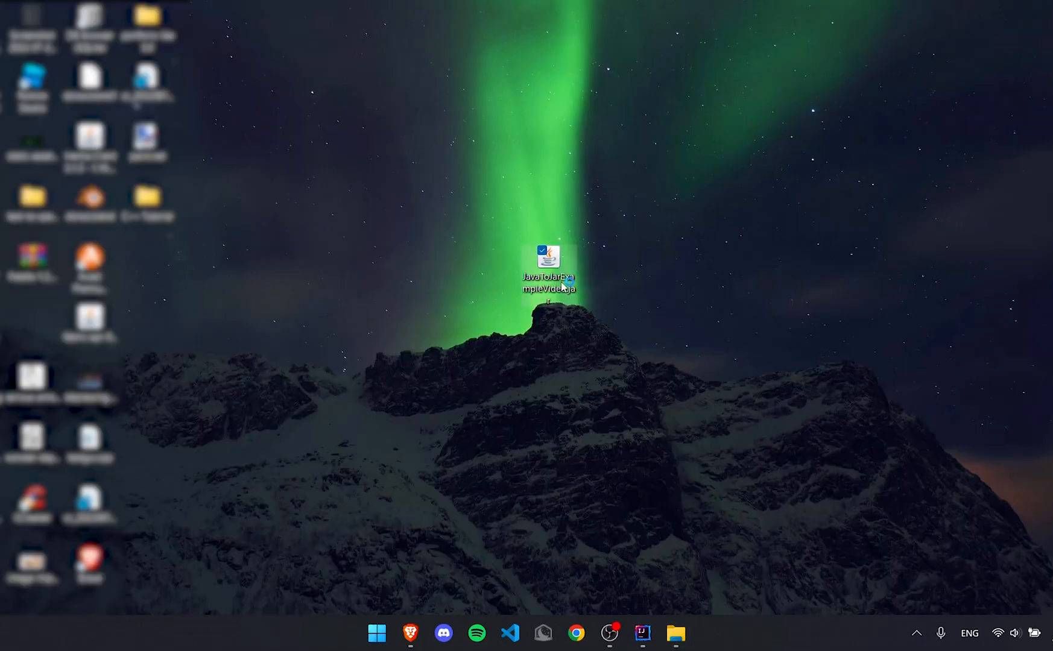
double_click(548, 258)
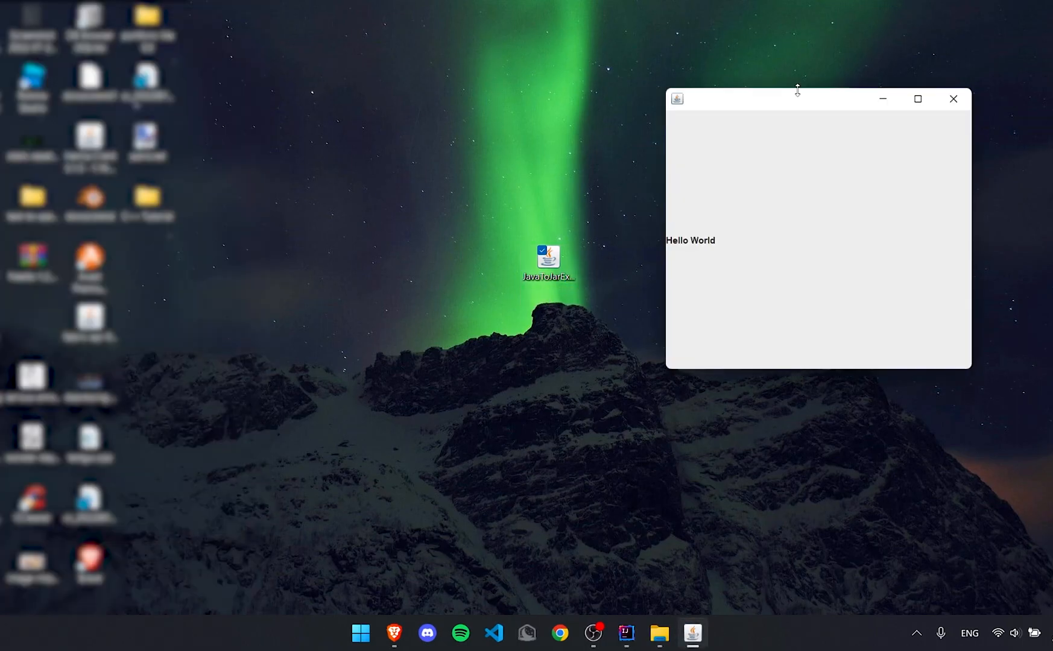